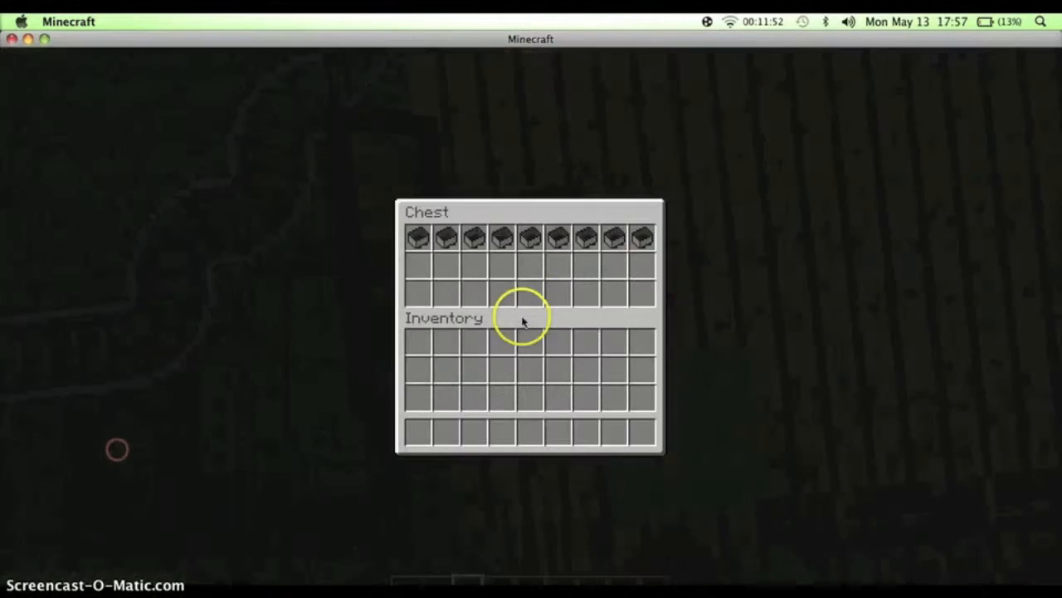
Step: Close the chest with Escape and continue riding the minecart along the track
key(Escape)
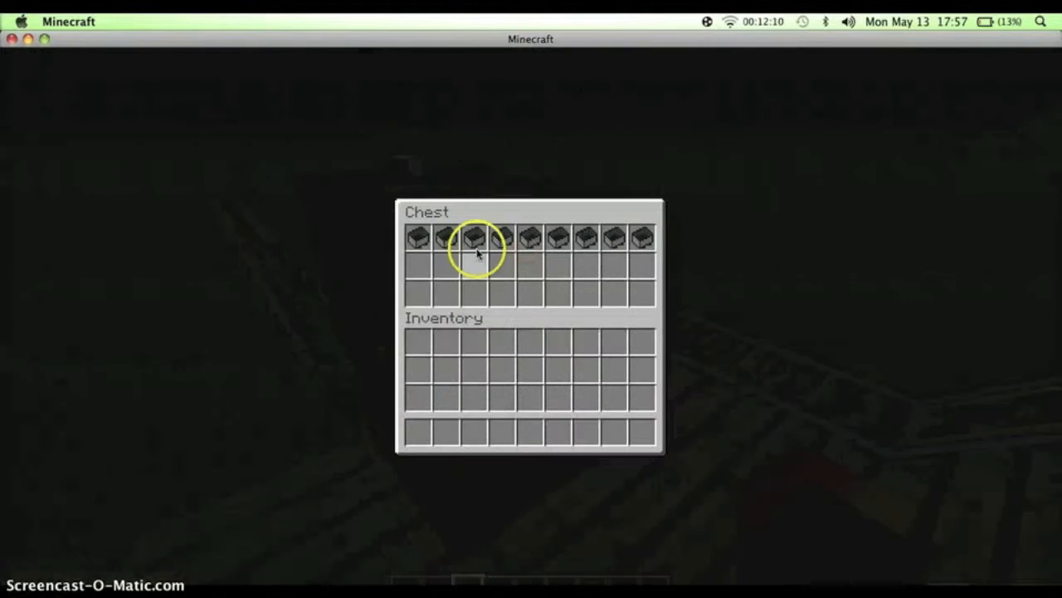
key(Escape)
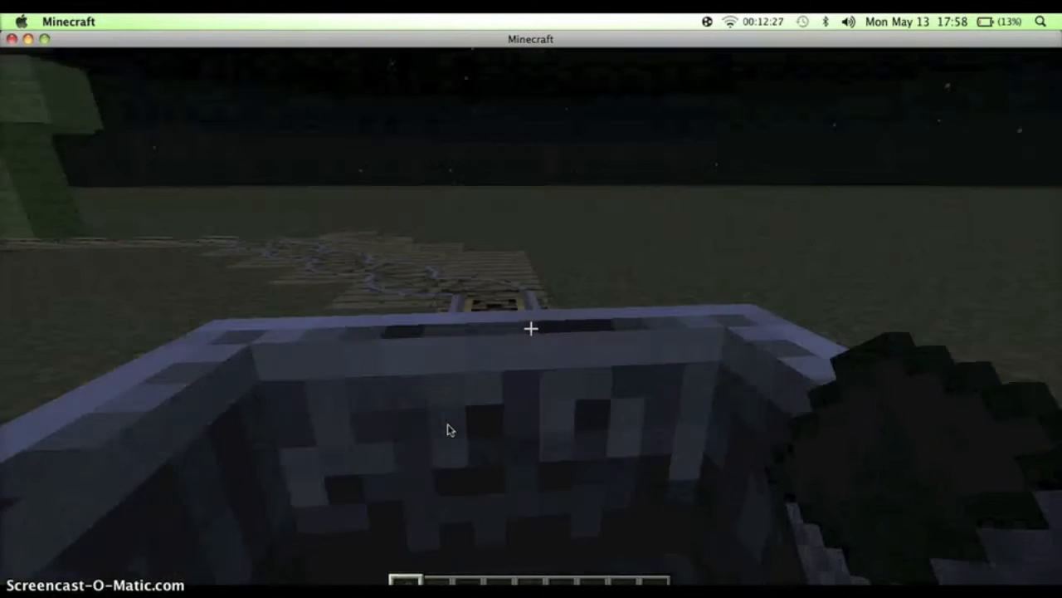
mouse_move(531, 332)
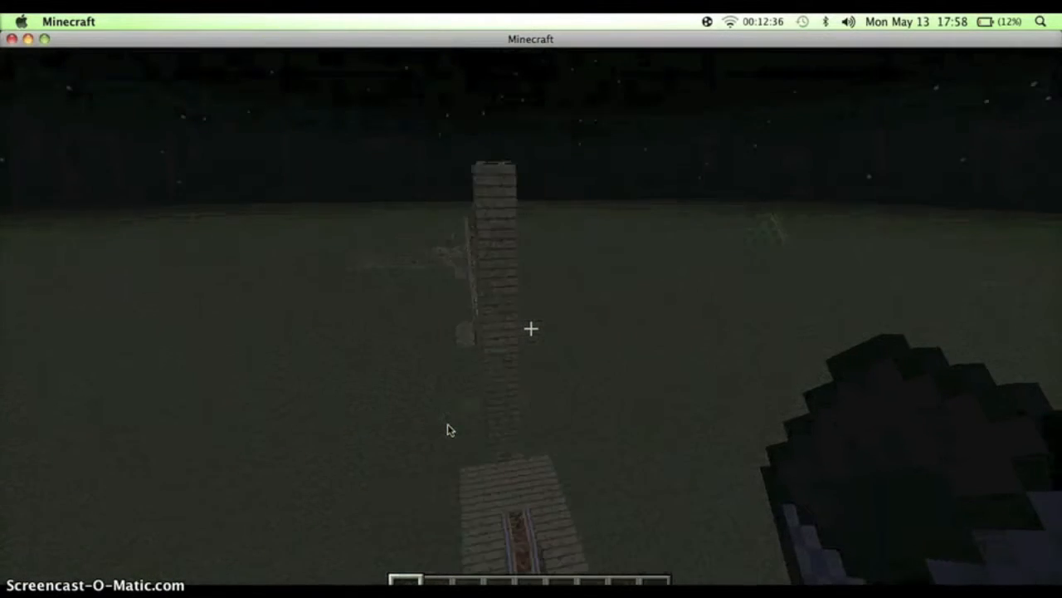
mouse_move(531, 329)
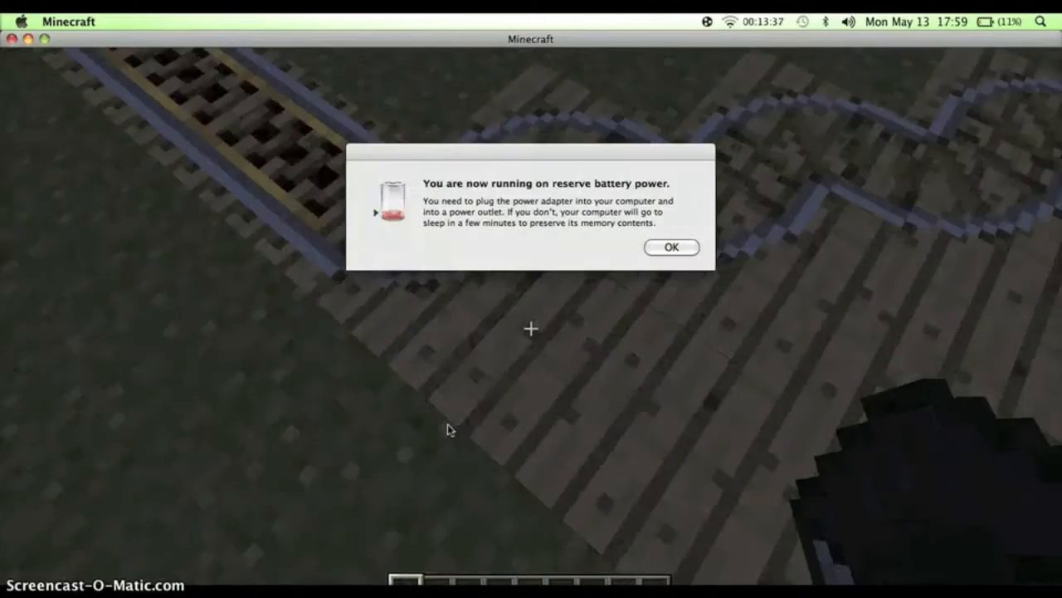
Step: Dismiss the low-battery warning, finish the ride, and bring up the creative inventory
click(671, 245)
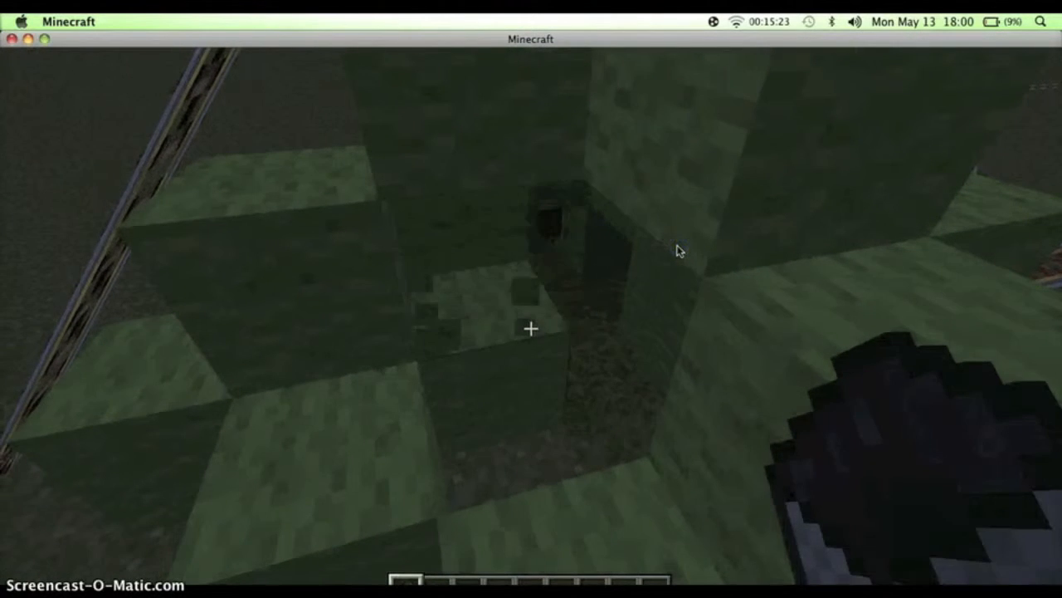
key(e)
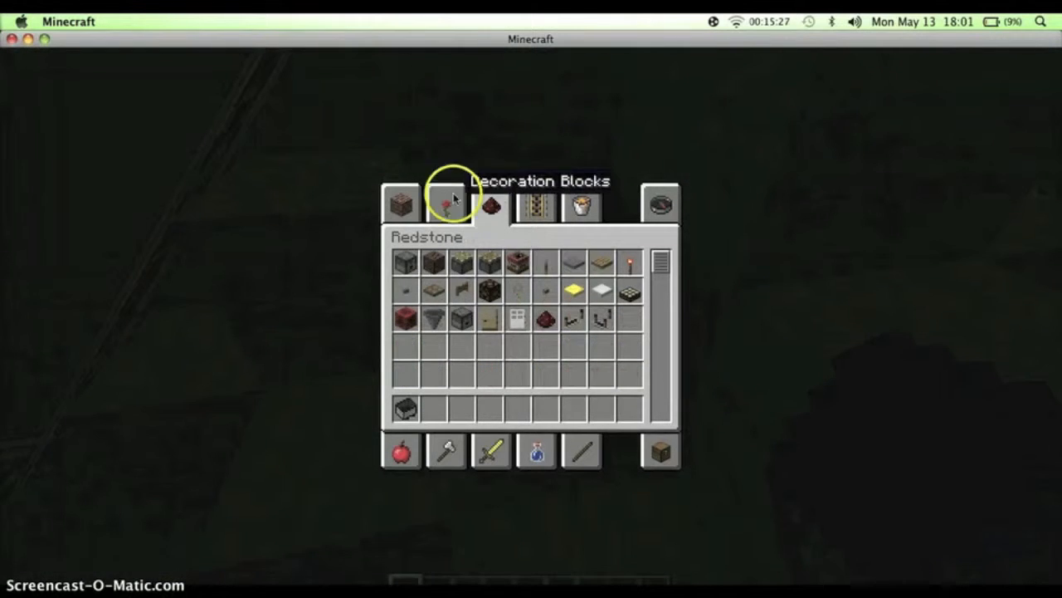
Step: Switch the creative inventory to the Redstone tab of items
click(402, 203)
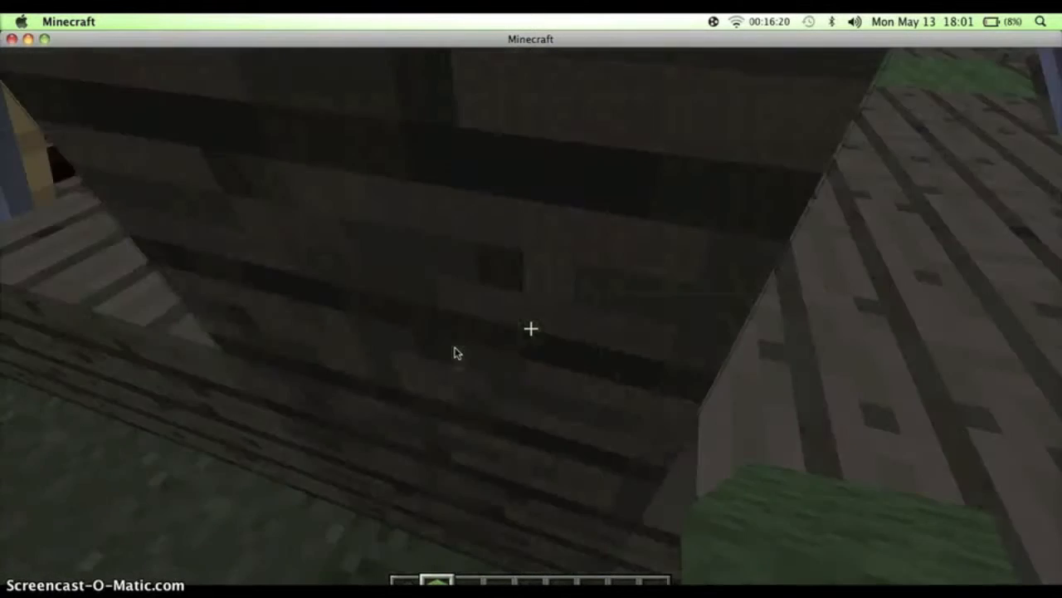
mouse_move(531, 332)
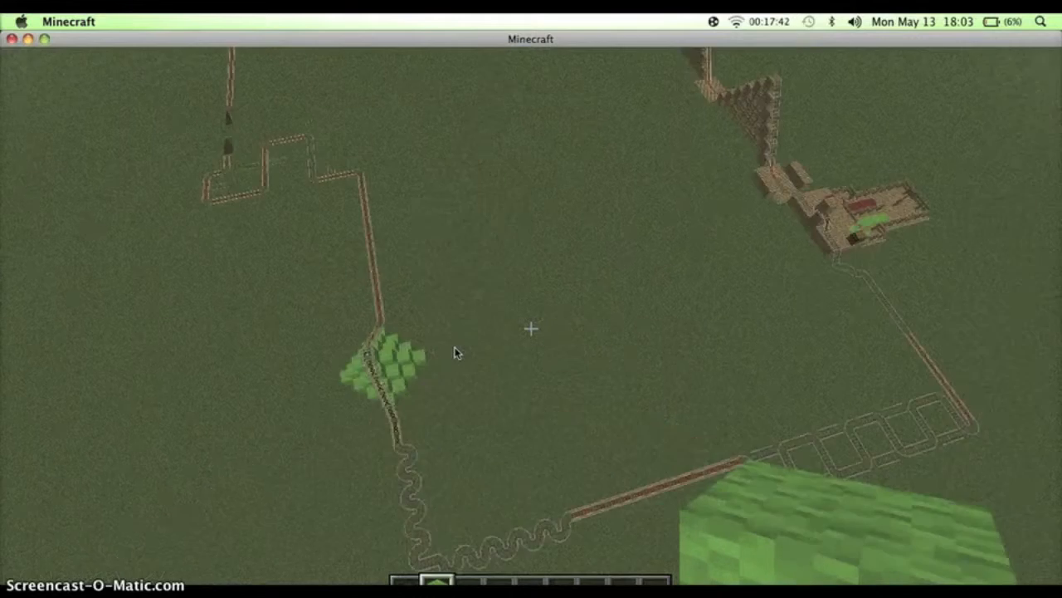
mouse_move(531, 332)
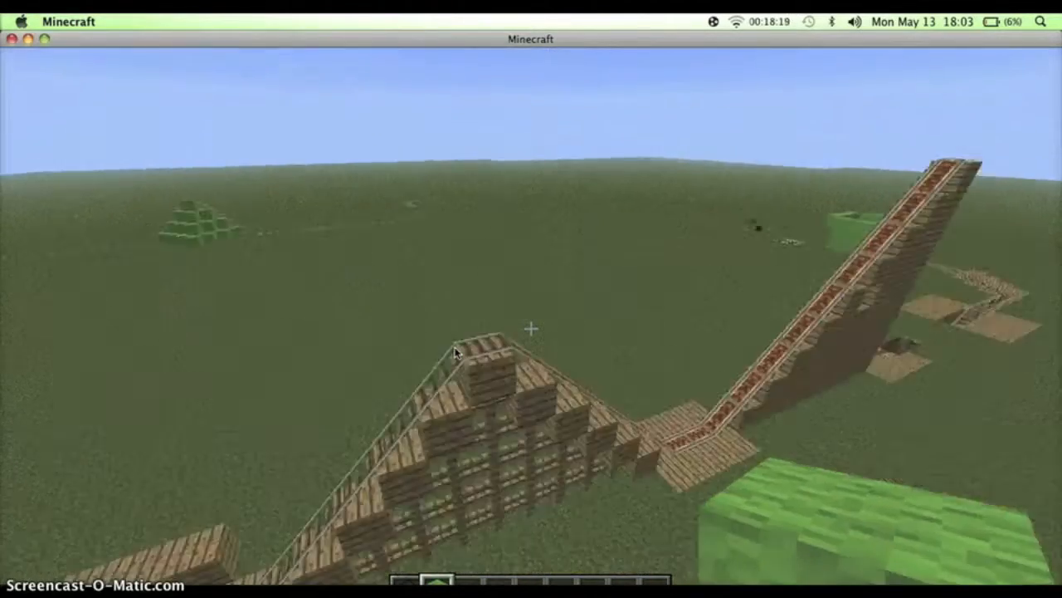
Step: Bring up the Building Blocks creative inventory after viewing the track from above
key(e)
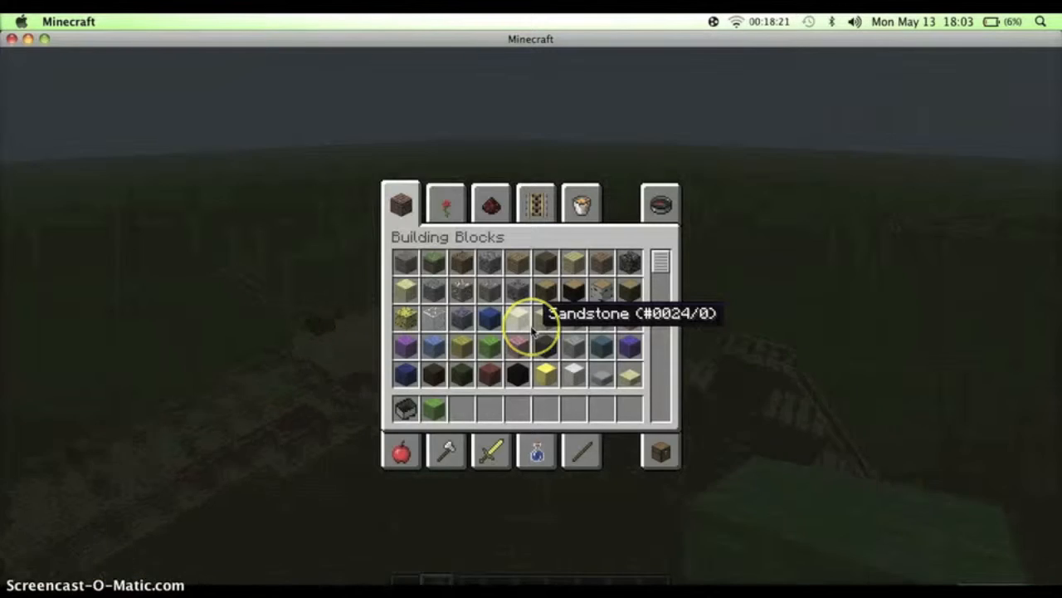